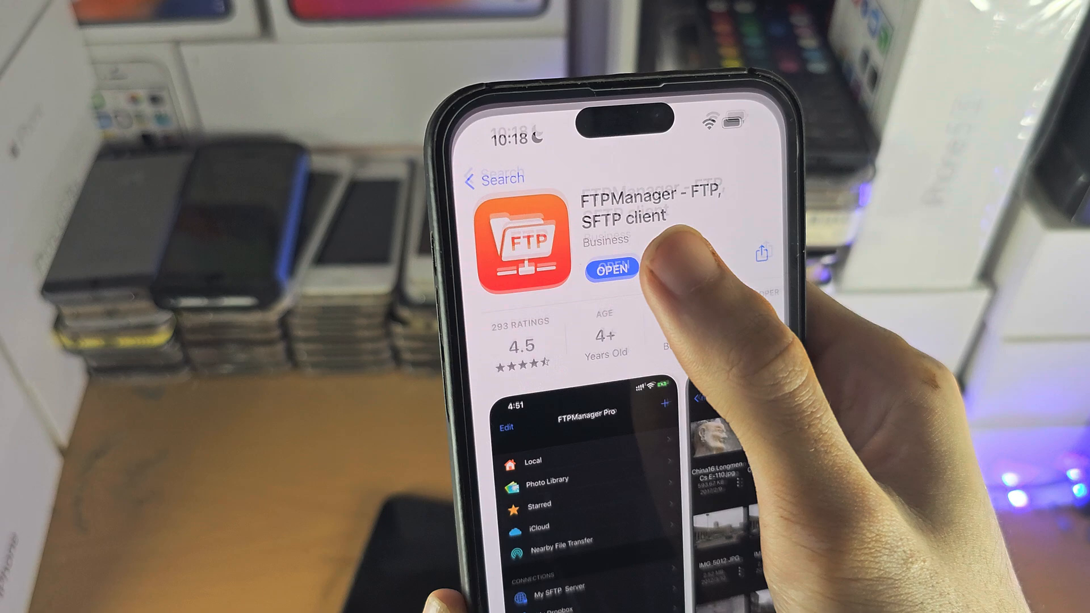
# Launch FTPManager from its App Store page and answer the local network access alert
pyautogui.click(612, 269)
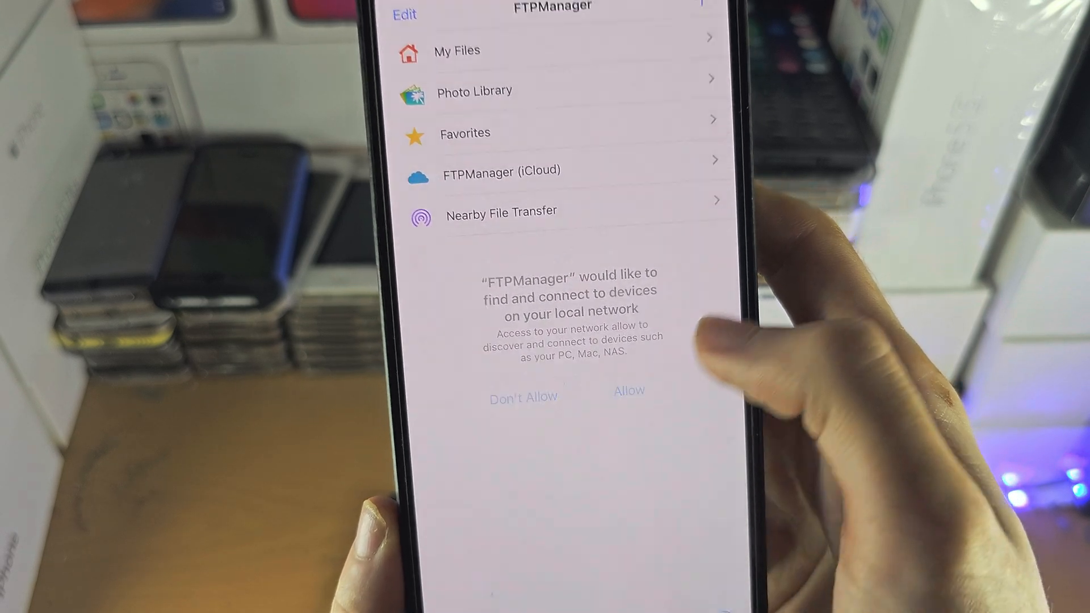
pyautogui.click(628, 390)
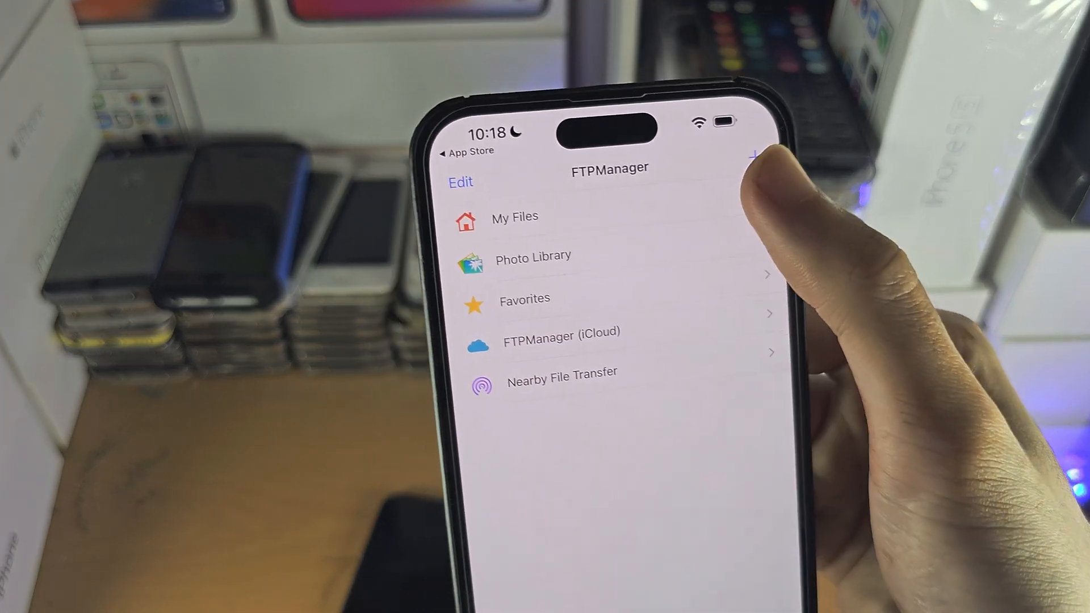
# Start a New Connection from the FTPManager home screen
pyautogui.click(751, 154)
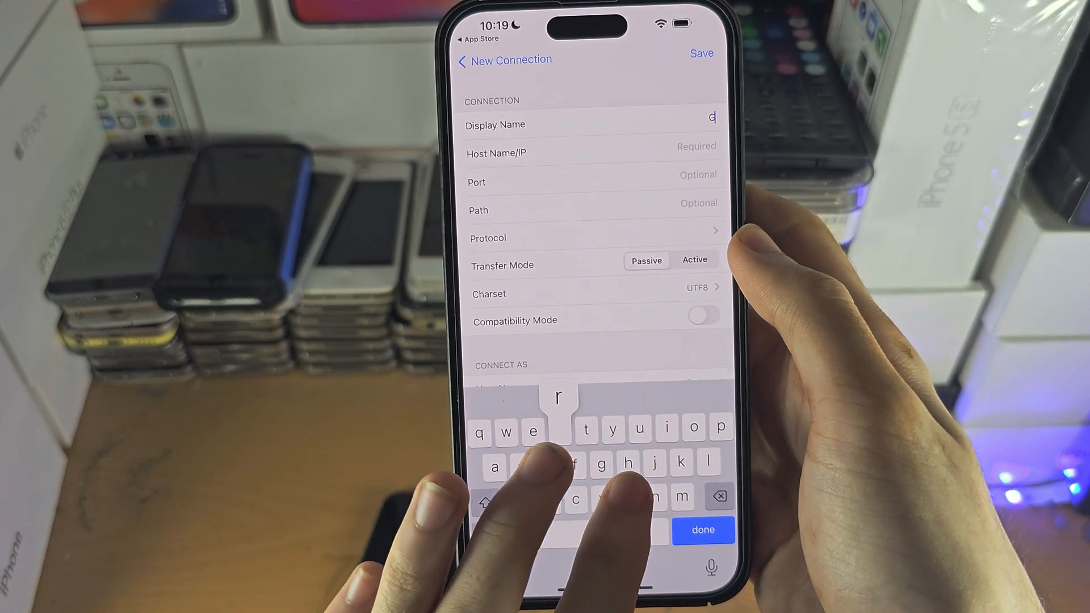
# Name the connection 'Grhrbfbdb' and enter host address 274773.7273772.737737
pyautogui.write('Grhrbfbdb')
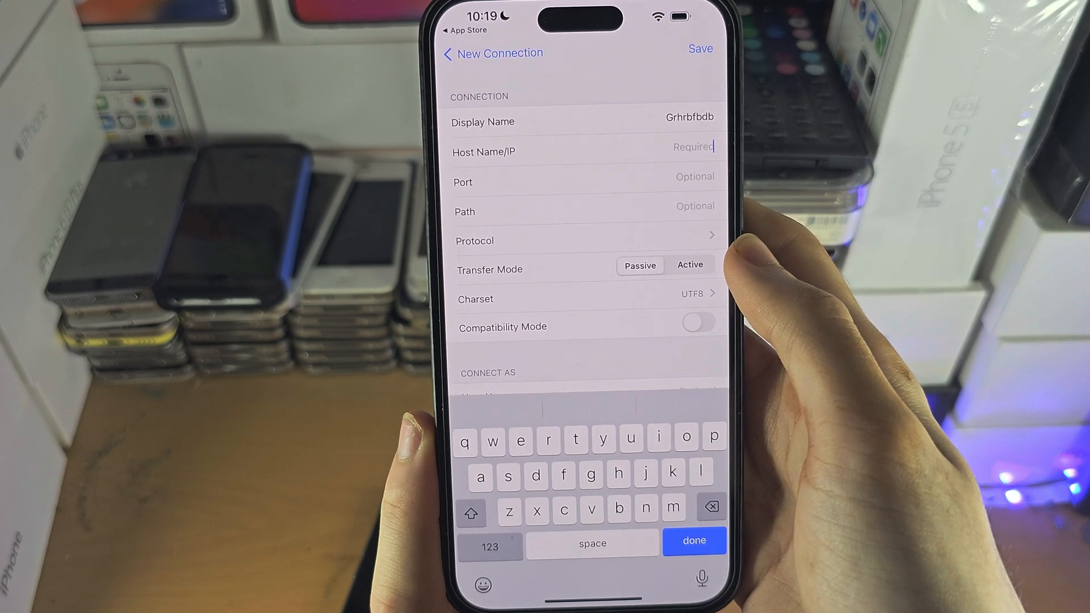
pyautogui.click(490, 547)
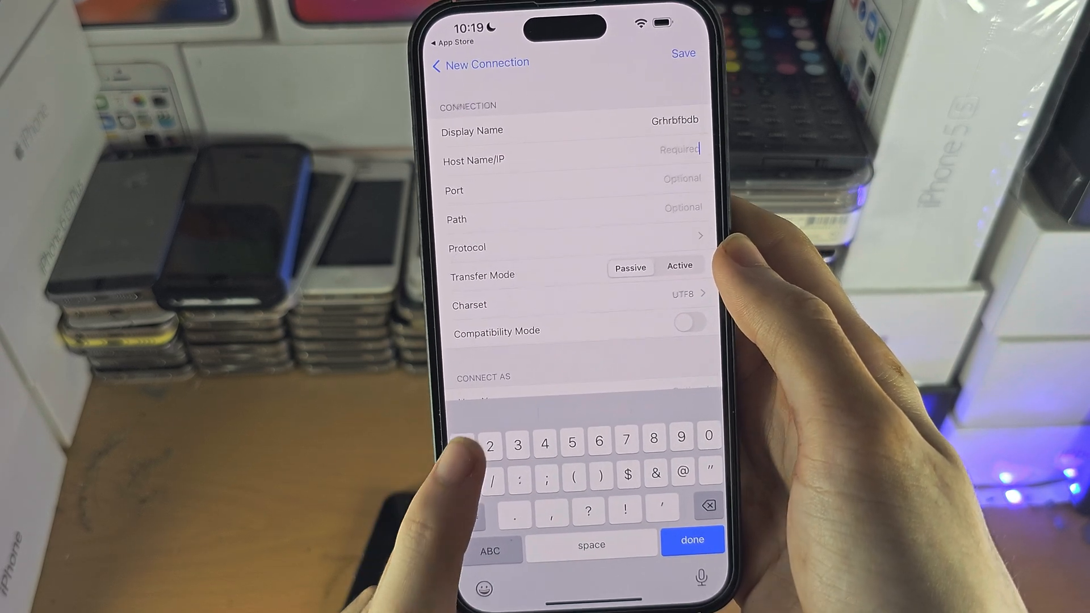
pyautogui.write('127')
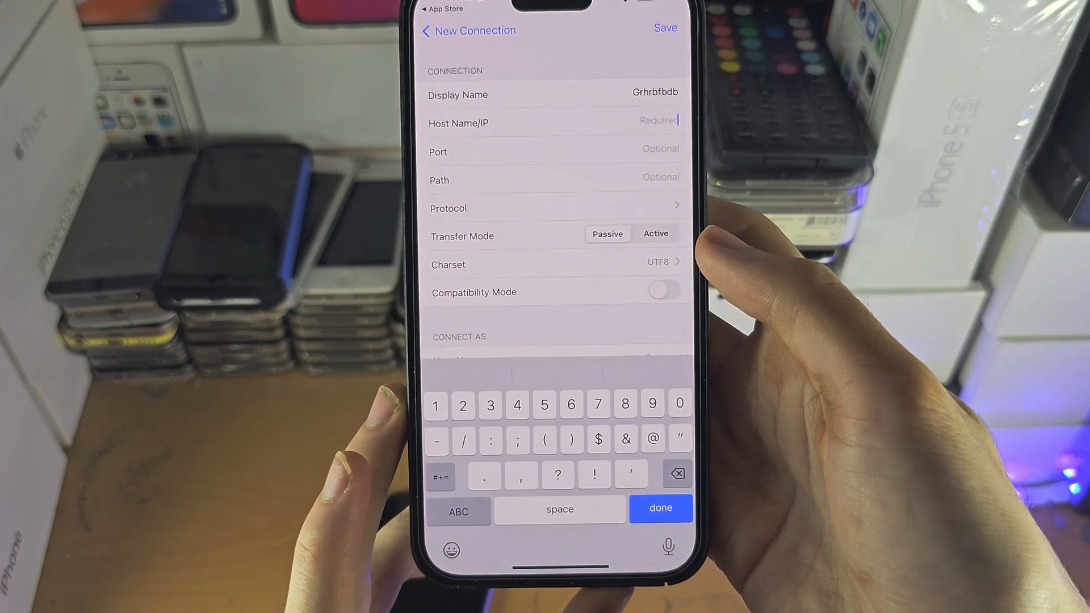
pyautogui.write('274773.7273772')
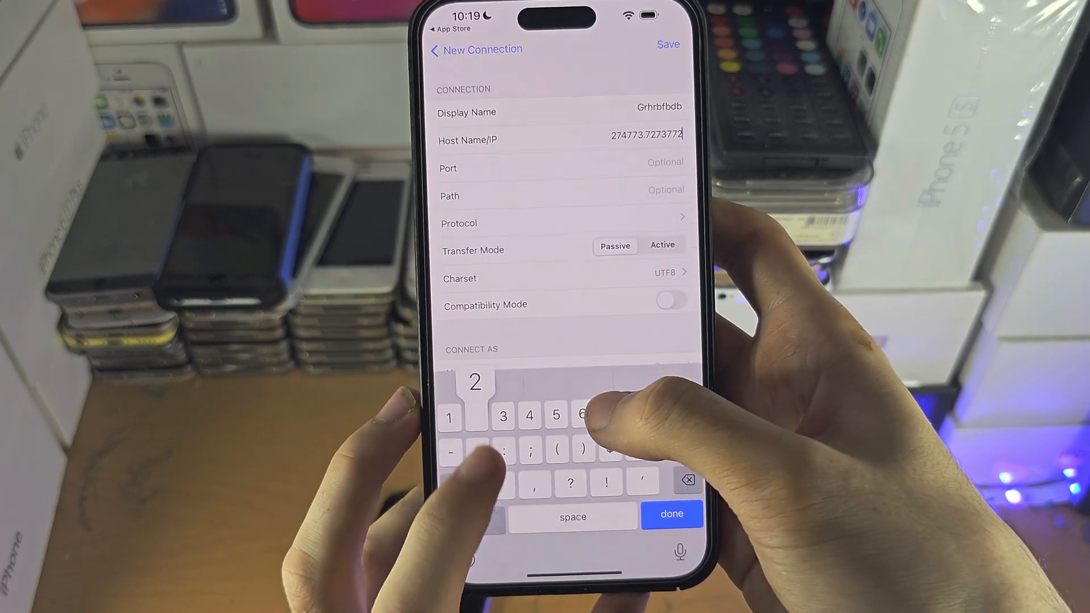
pyautogui.write('.737737')
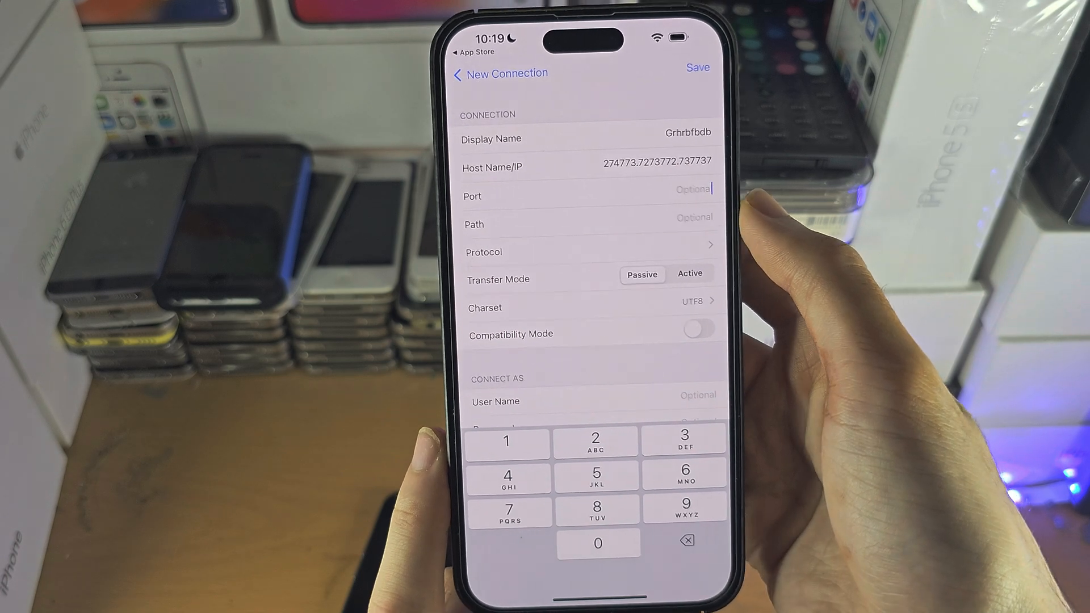
# Enter port 54, keep Plain FTP as the protocol and move on to the path field
pyautogui.write('54')
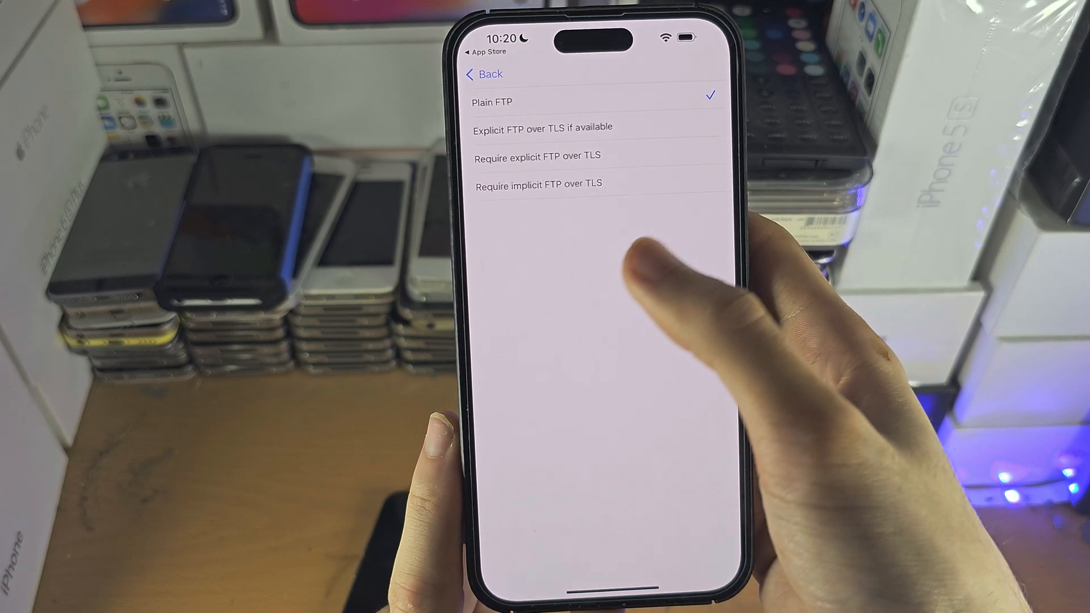
pyautogui.click(485, 75)
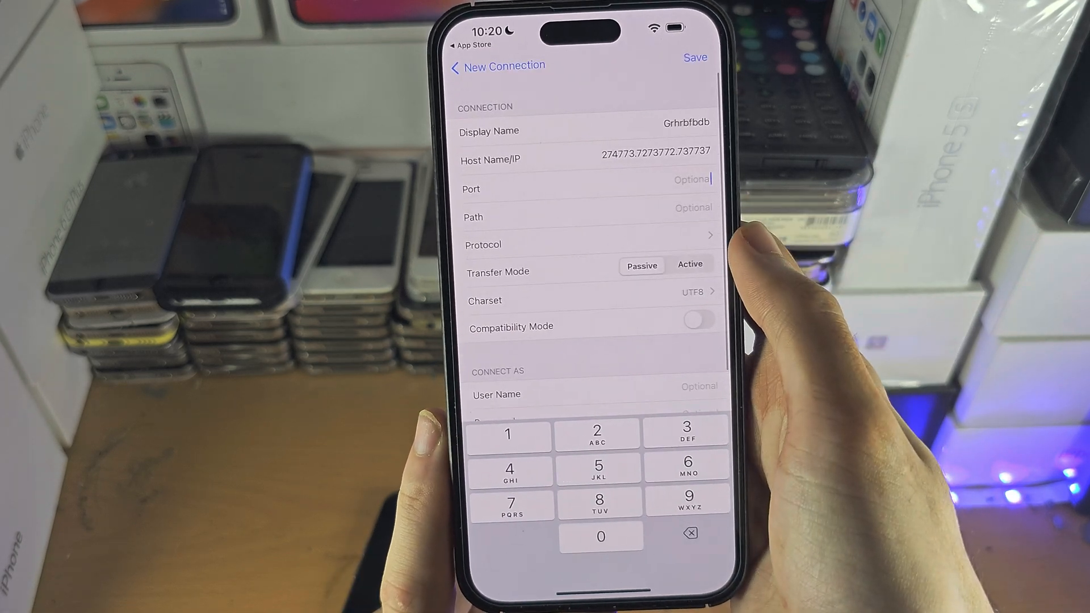
pyautogui.click(643, 264)
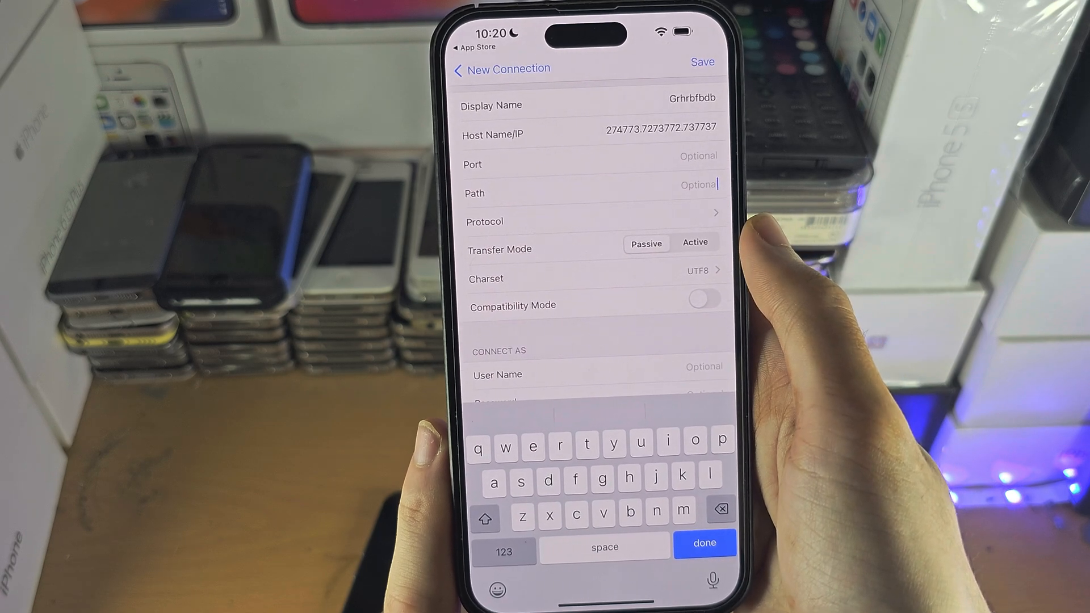
pyautogui.click(504, 552)
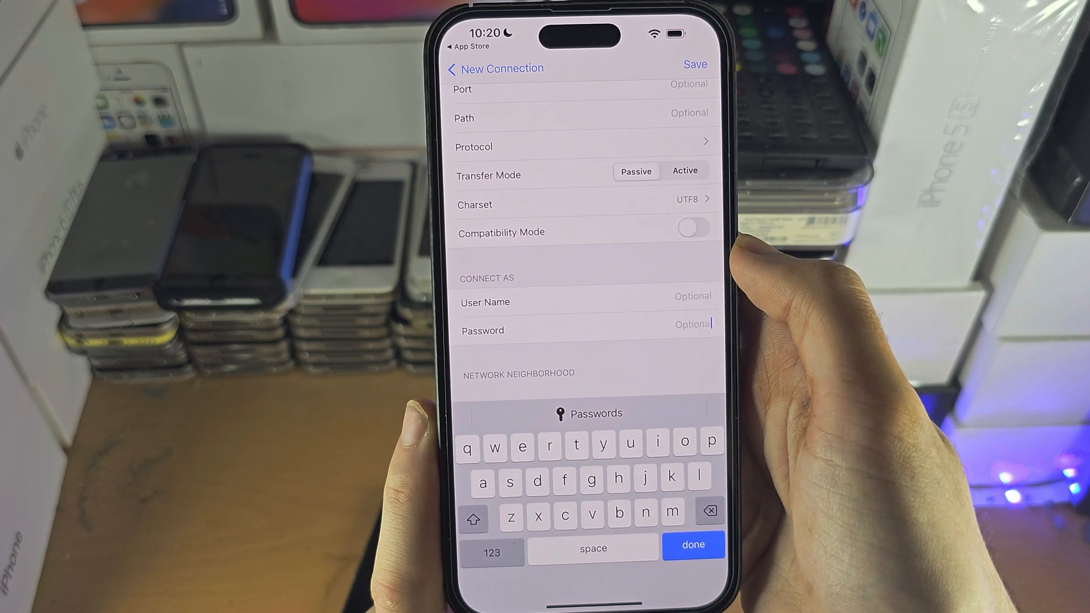
pyautogui.click(693, 228)
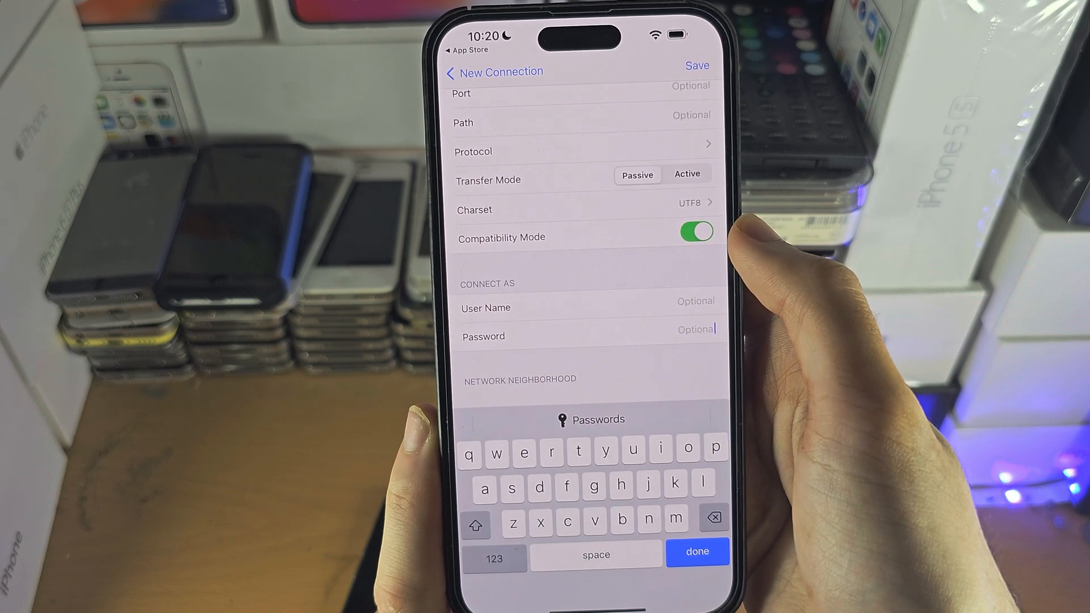
pyautogui.click(695, 232)
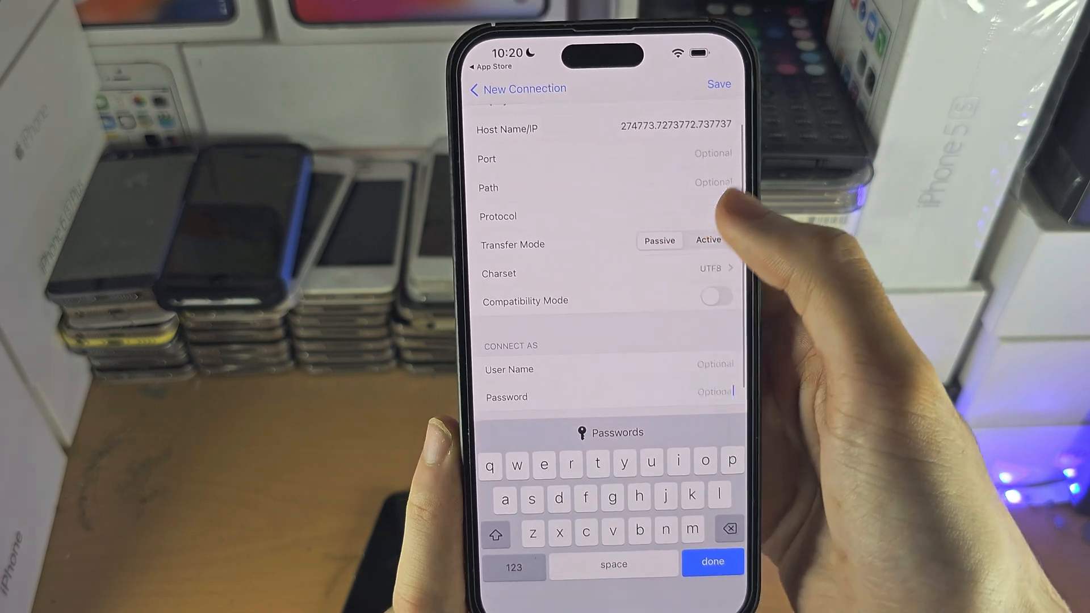
# Save the connection and attempt it, acknowledging the host-not-resolved failure alert
pyautogui.click(719, 83)
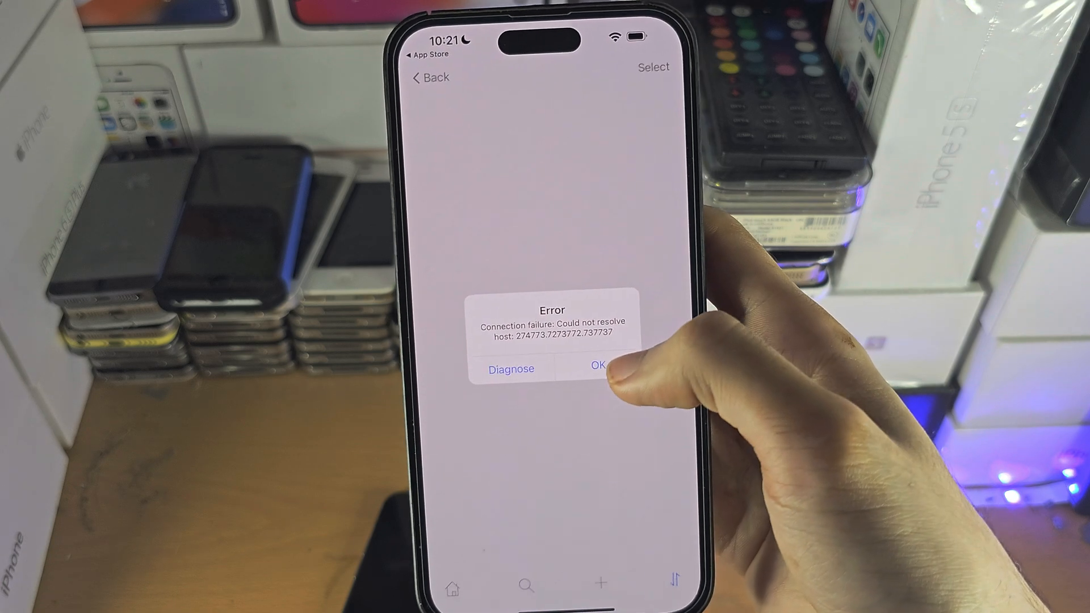
pyautogui.click(596, 368)
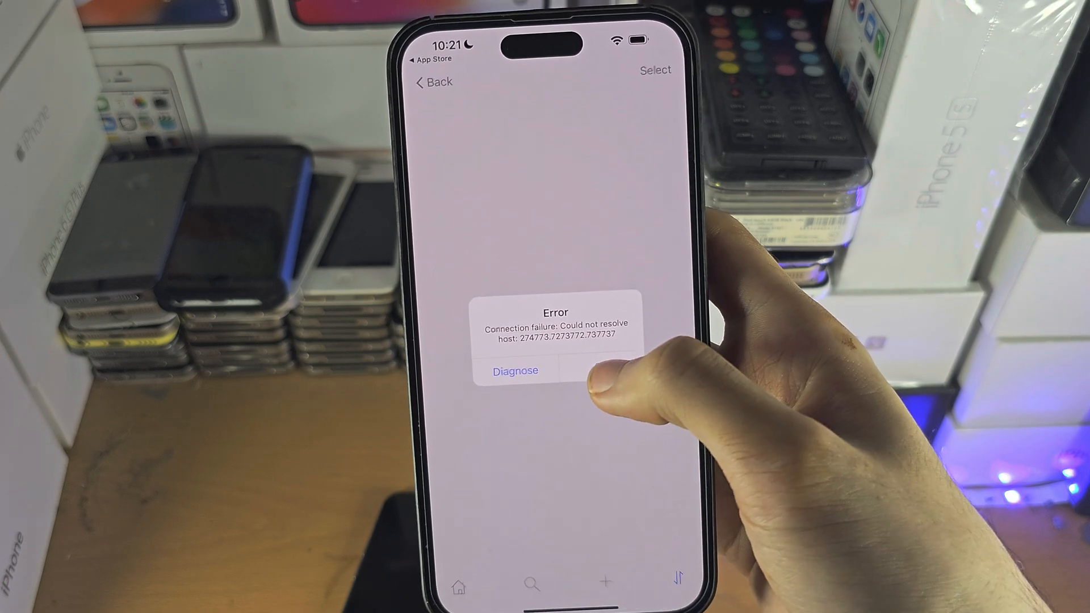